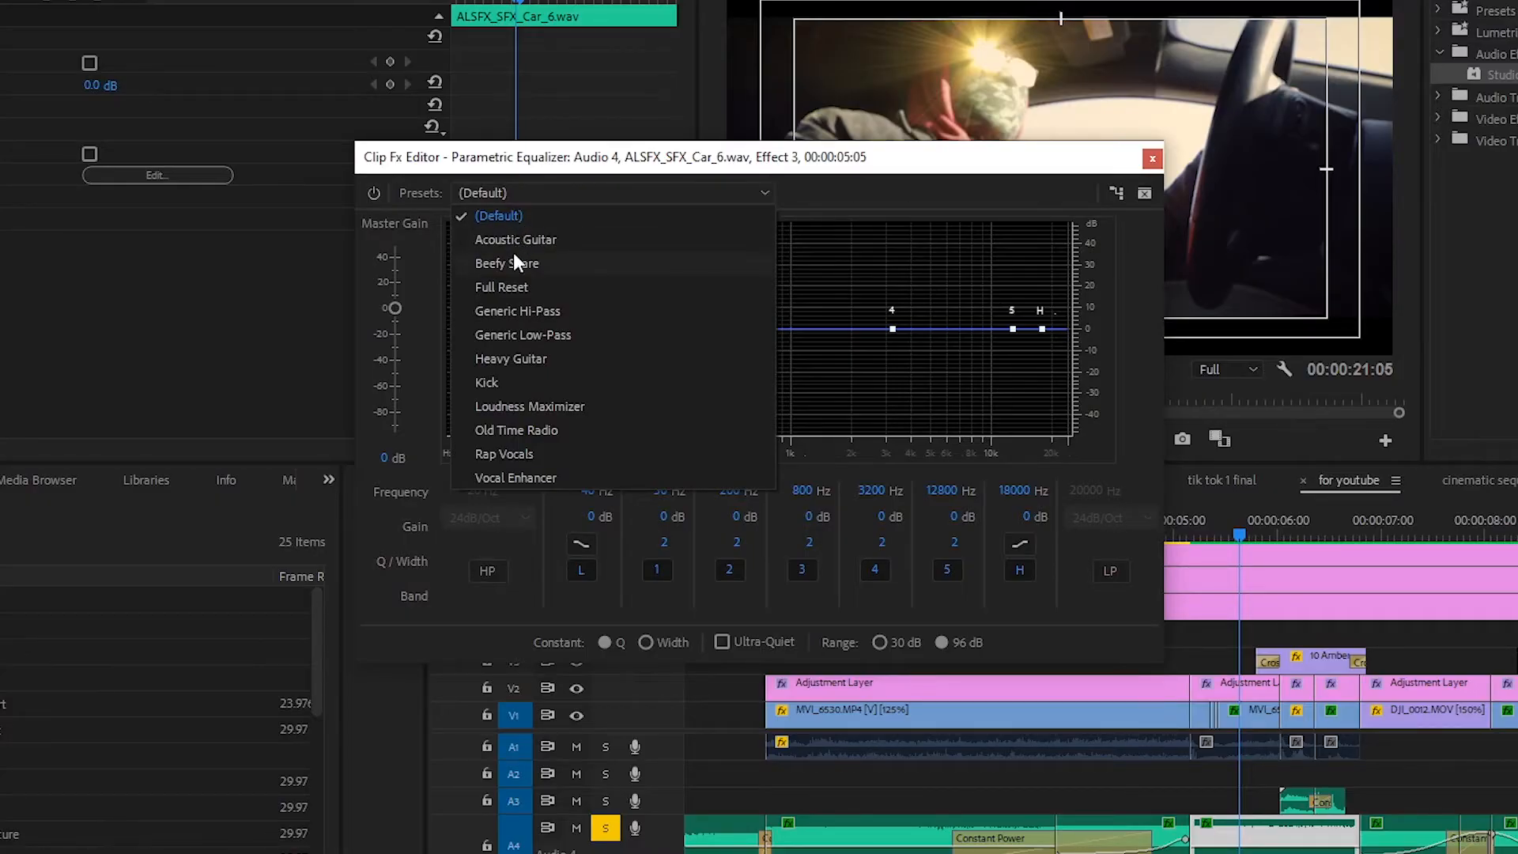
Step: Load the Beefy Snare preset on the Parametric Equalizer and pull the H band down to about -15.2 dB
click(507, 262)
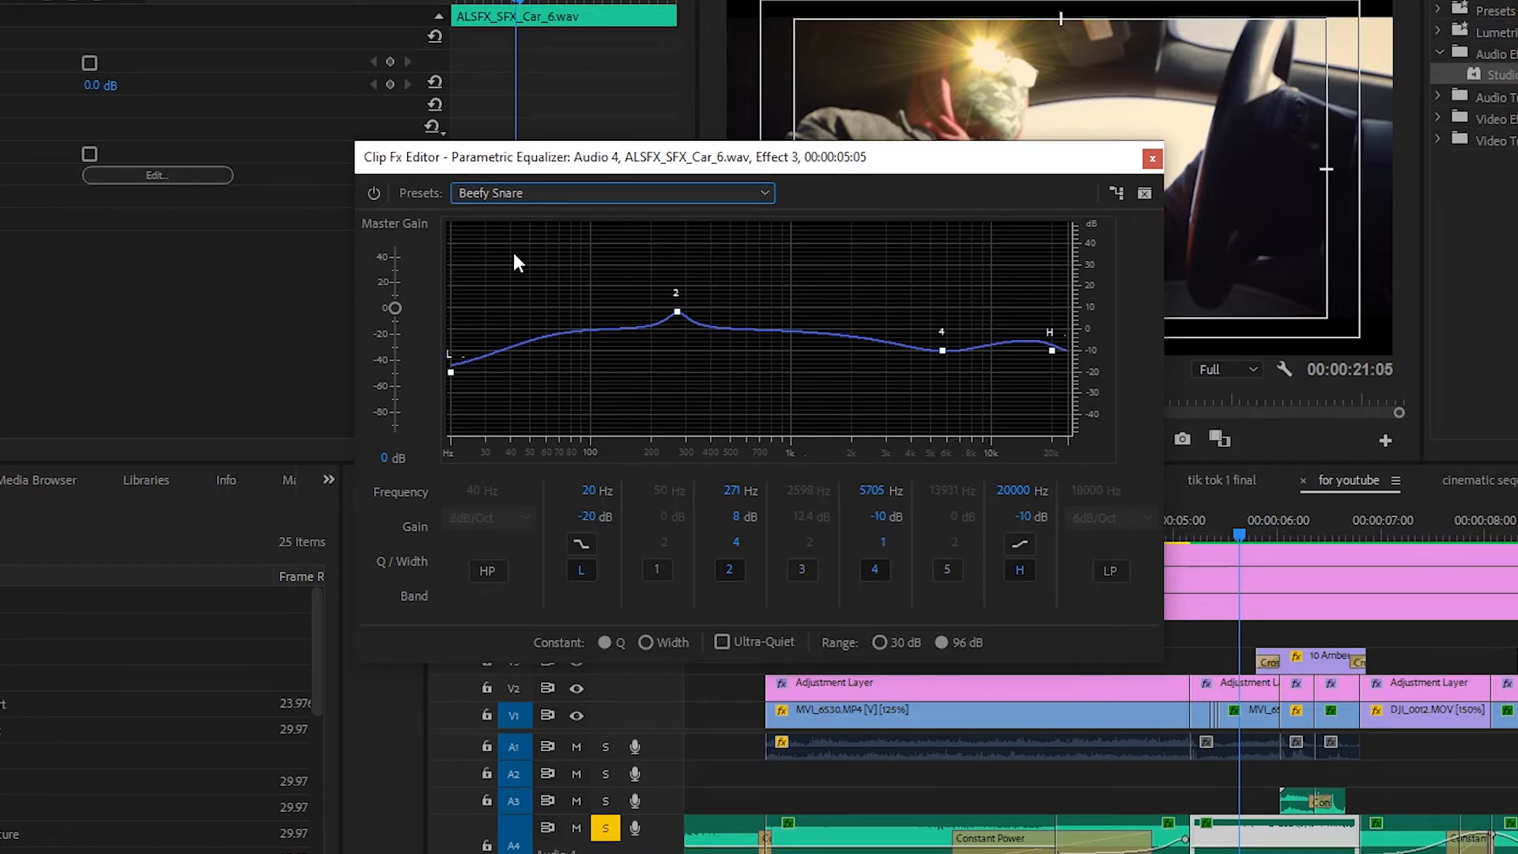
drag(1049, 346, 1059, 366)
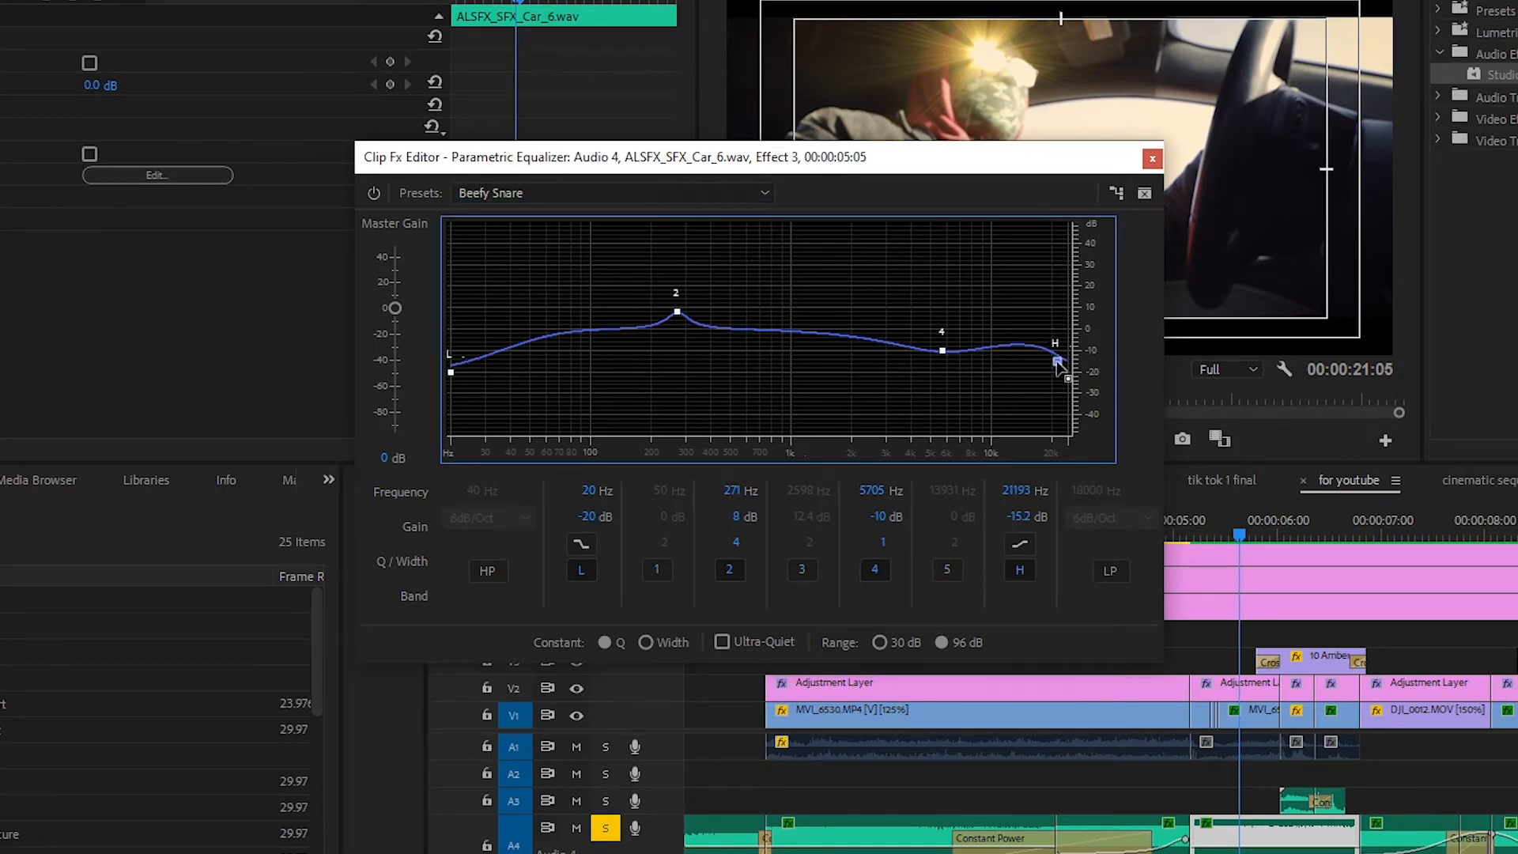